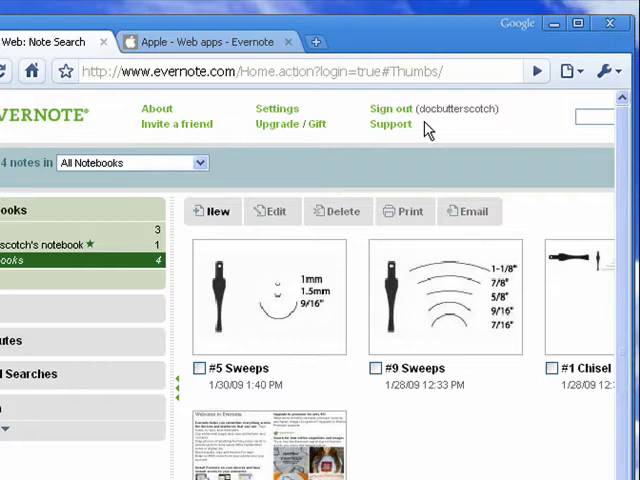
mouse_move(374, 178)
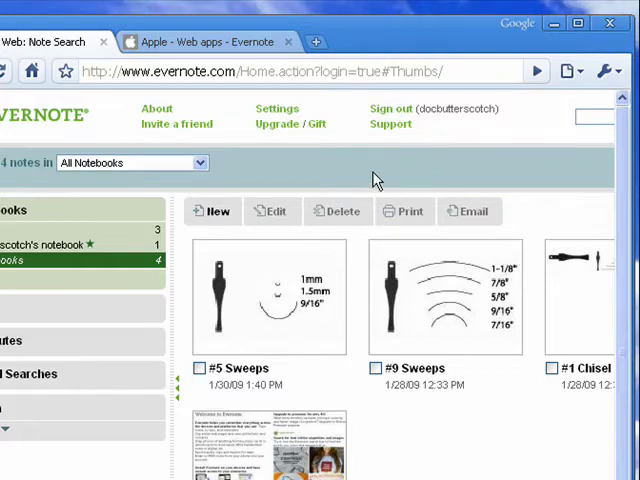
mouse_move(422, 162)
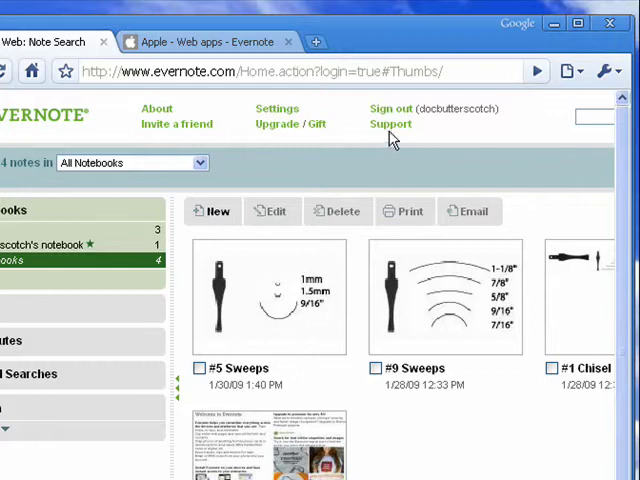
- Open the Evernote Support overview with help links for Web, Windows, Mac and Mobile clients
click(388, 122)
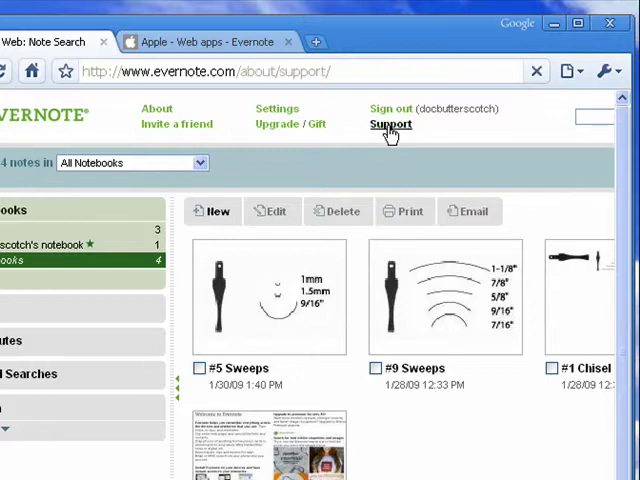
click(388, 124)
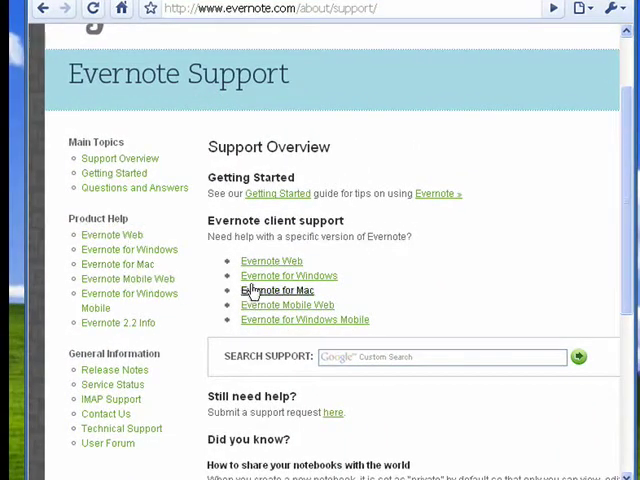
mouse_move(196, 304)
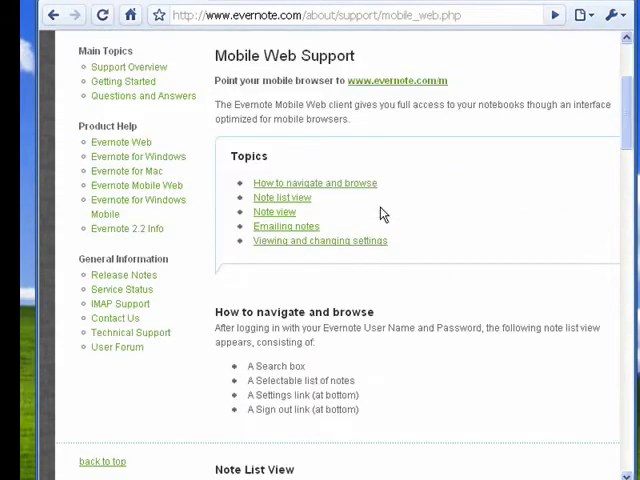
mouse_move(384, 92)
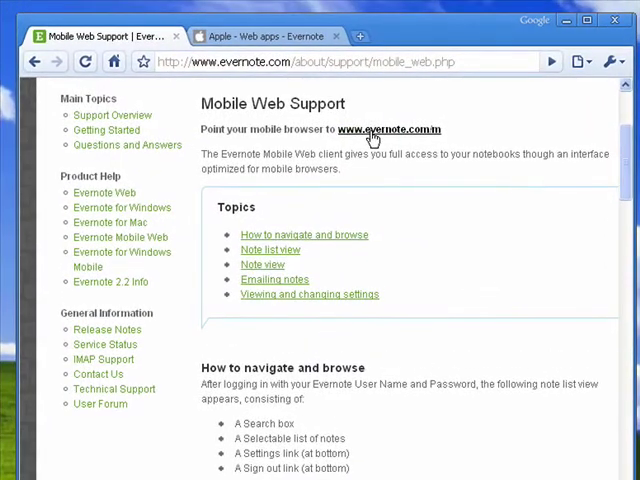
mouse_move(412, 136)
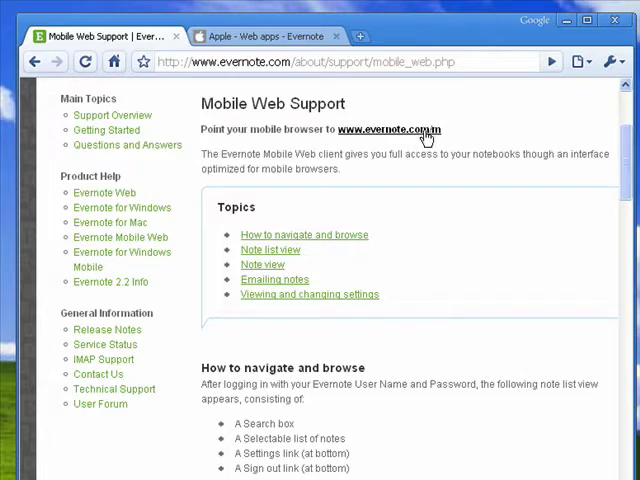
mouse_move(448, 206)
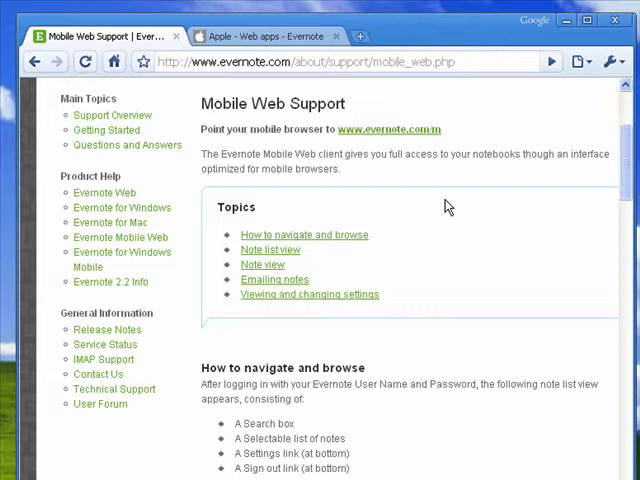
mouse_move(436, 248)
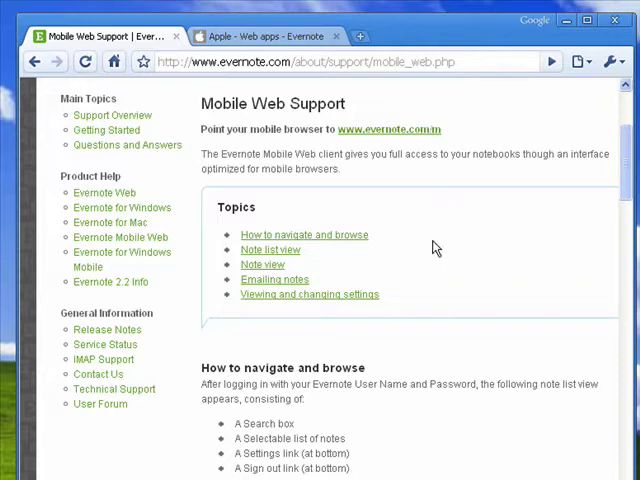
mouse_move(400, 204)
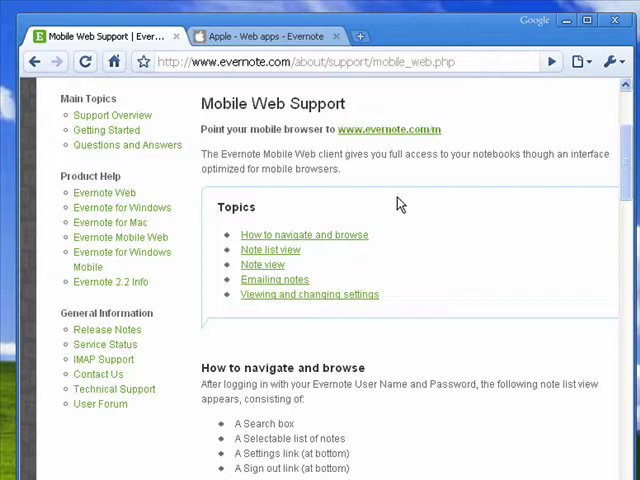
mouse_move(316, 176)
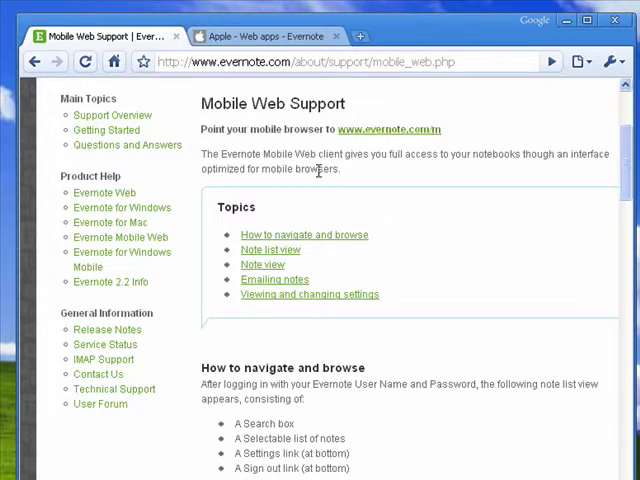
mouse_move(300, 148)
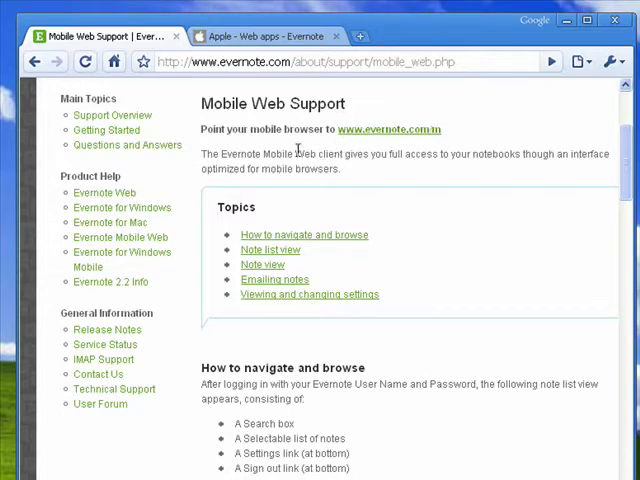
mouse_move(148, 258)
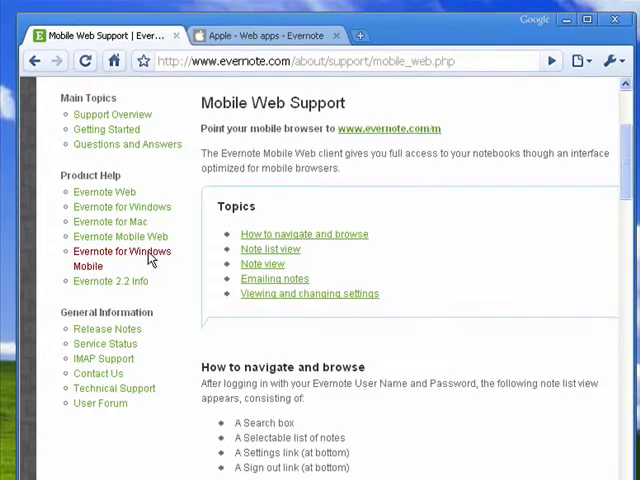
- Open Evernote for Windows Mobile support and read down to the Main menu (Create, Upload, Search)
click(120, 258)
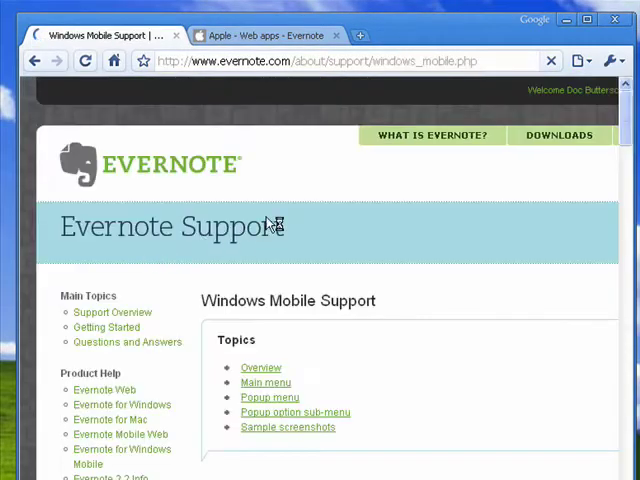
scroll(down, 3)
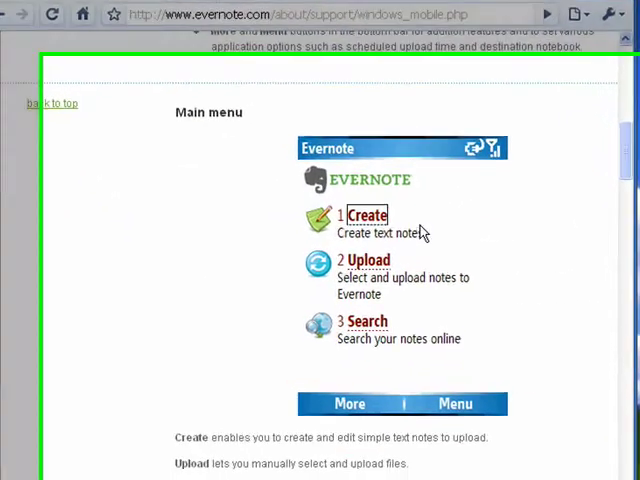
scroll(down, 3)
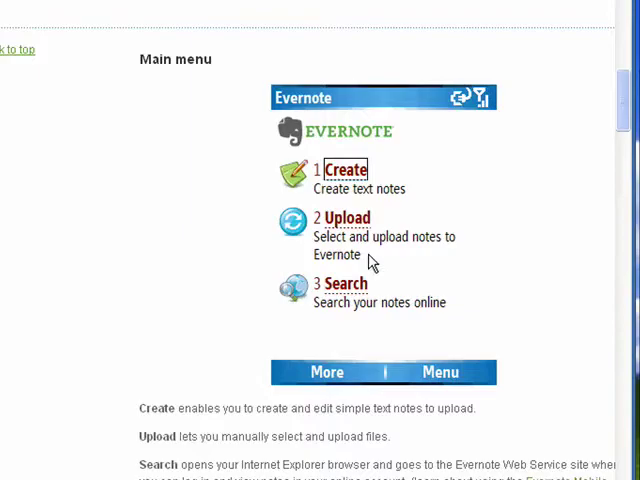
mouse_move(402, 204)
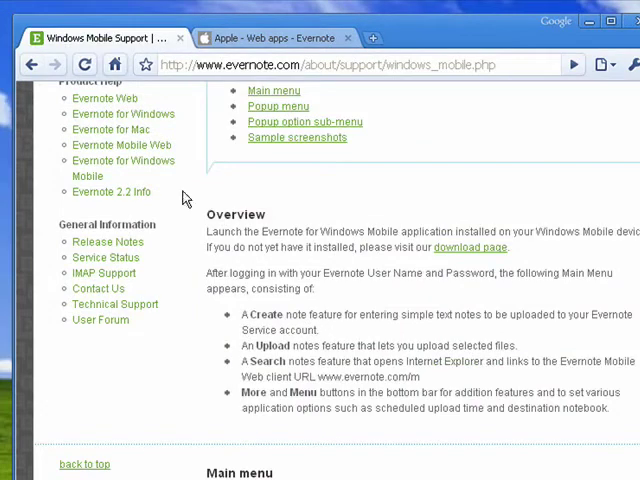
scroll(up, 3)
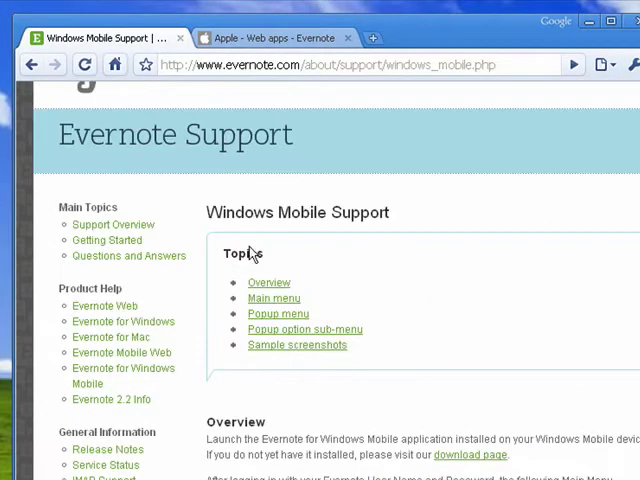
- Switch to the 'Apple - Web apps - Evernote' tab describing the iPhone version
click(270, 38)
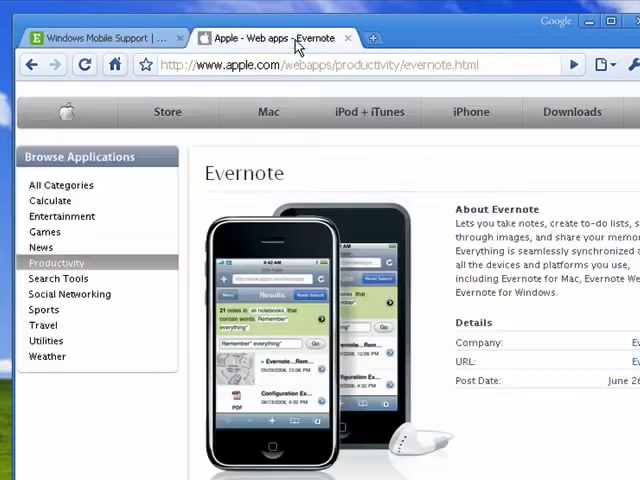
mouse_move(390, 364)
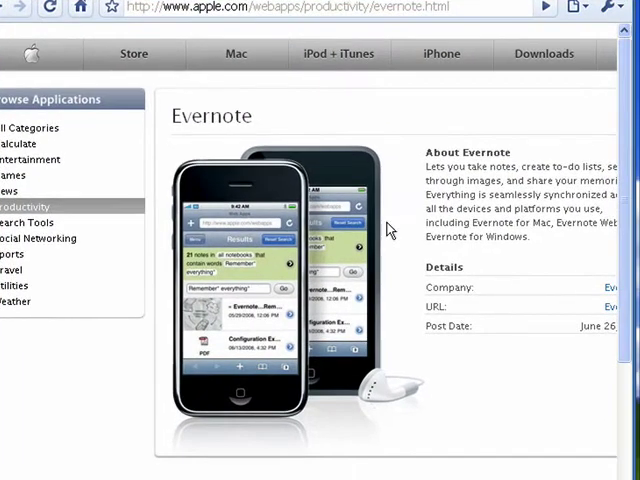
mouse_move(310, 316)
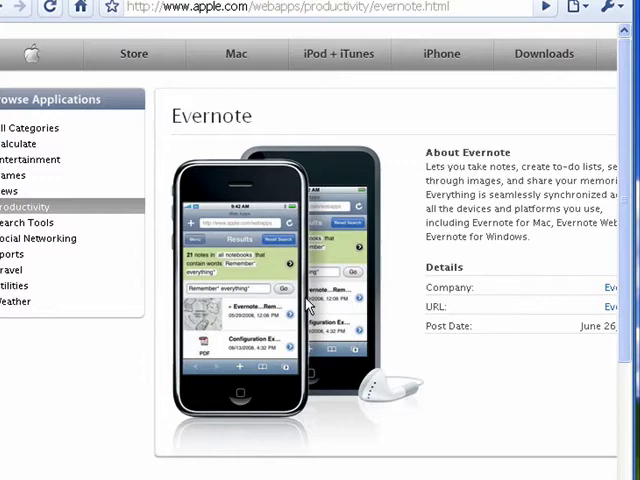
mouse_move(390, 282)
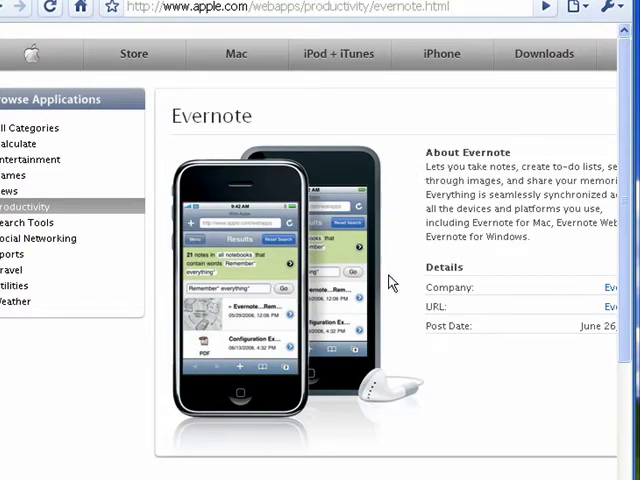
mouse_move(232, 300)
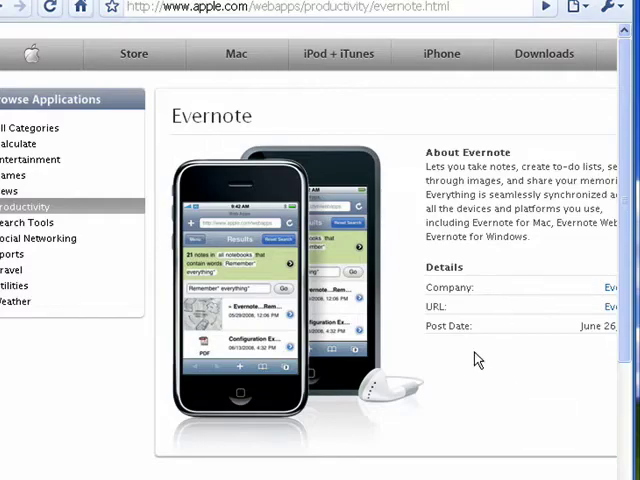
mouse_move(358, 138)
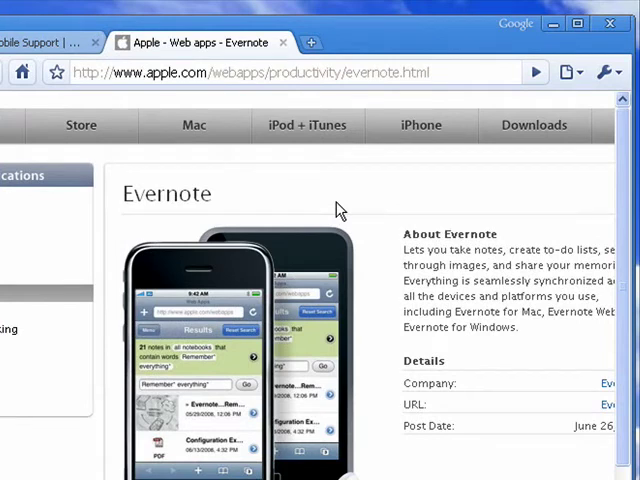
mouse_move(324, 244)
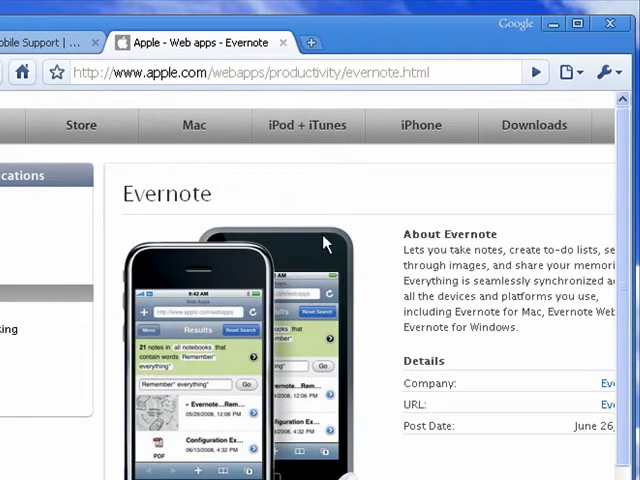
mouse_move(318, 258)
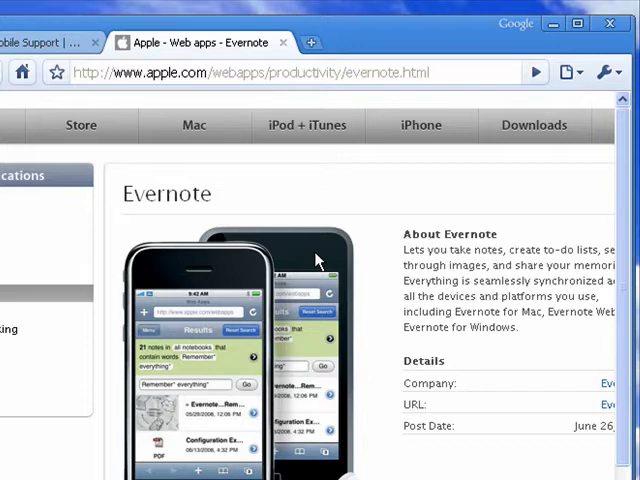
mouse_move(412, 224)
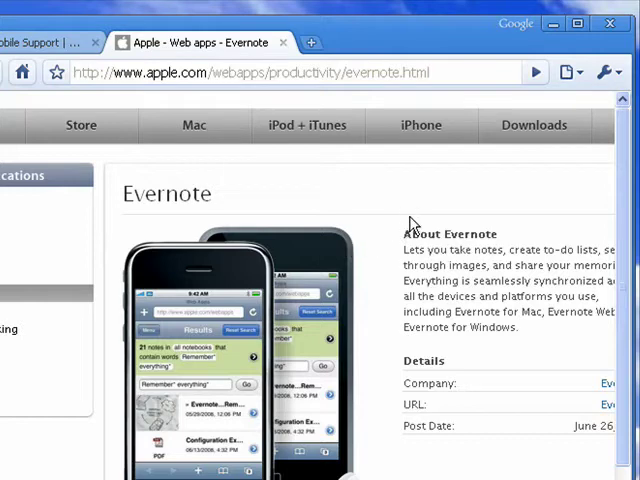
mouse_move(260, 202)
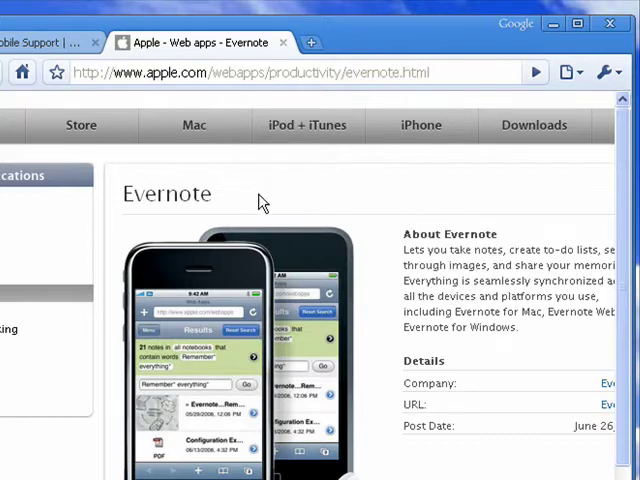
mouse_move(456, 194)
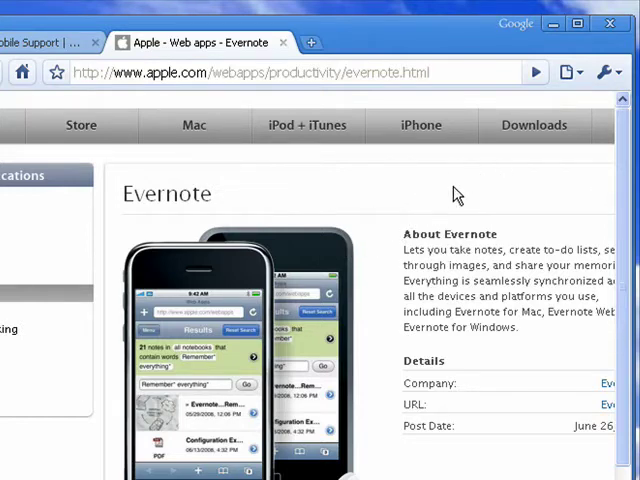
mouse_move(460, 192)
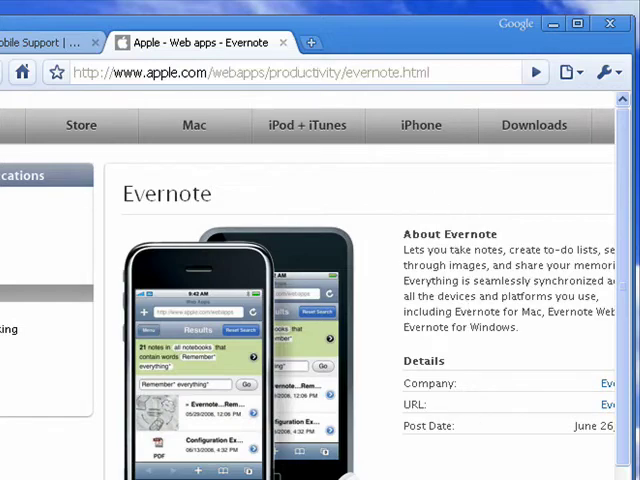